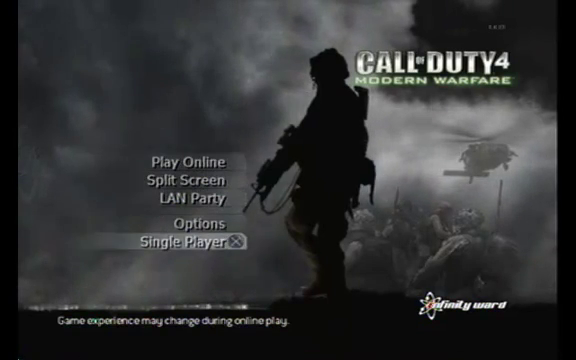
# Enter Play Online and open Create a Class to edit a custom class
pyautogui.click(190, 160)
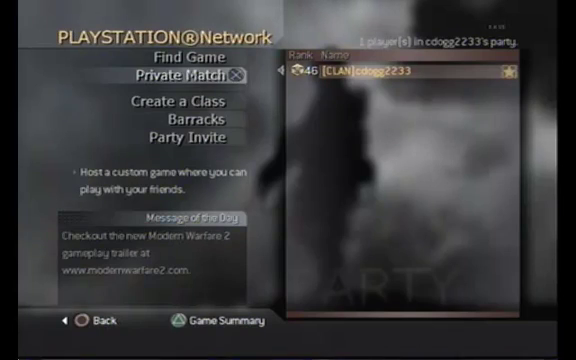
pyautogui.click(177, 101)
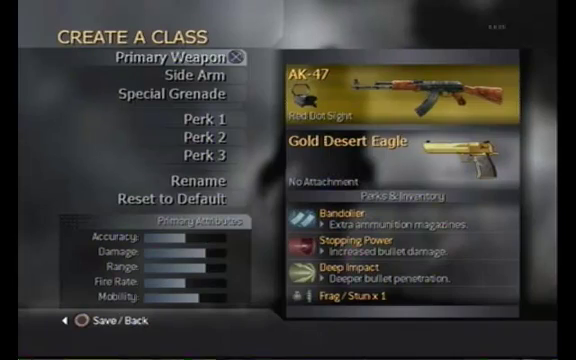
pyautogui.click(180, 181)
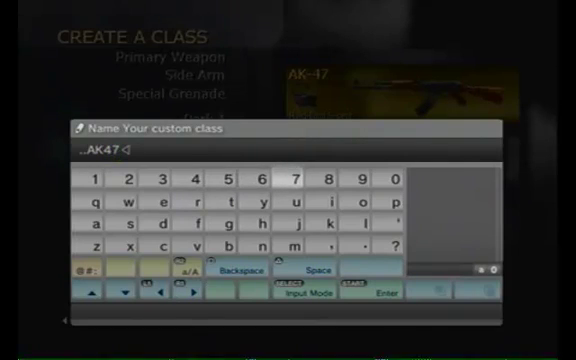
pyautogui.click(378, 294)
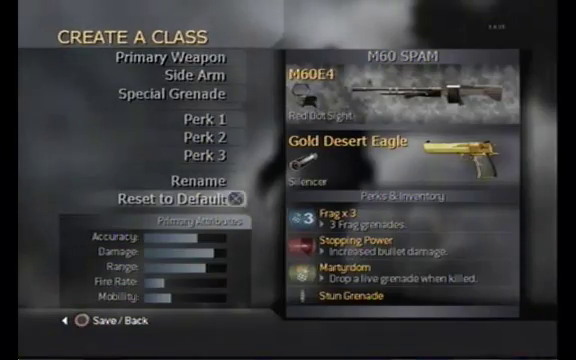
pyautogui.click(158, 182)
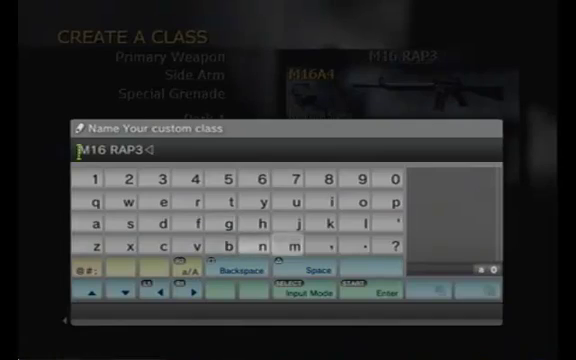
pyautogui.click(378, 297)
pyautogui.write('SNIPING N0oBs')
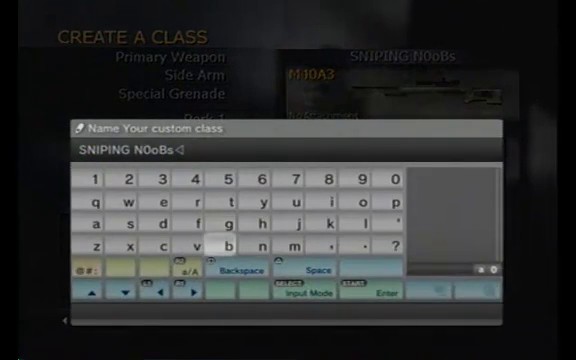
pyautogui.click(373, 295)
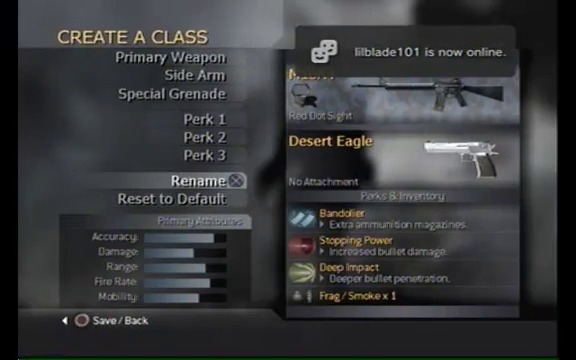
# Bring up the PS3 system menu with Quit Game over Call of Duty 4
pyautogui.click(206, 183)
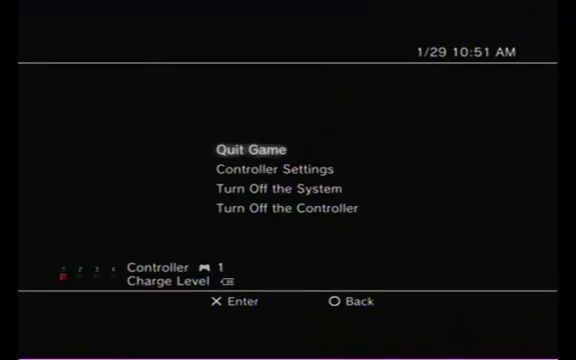
# Quit Call of Duty 4 from the PS3 system menu
pyautogui.click(248, 148)
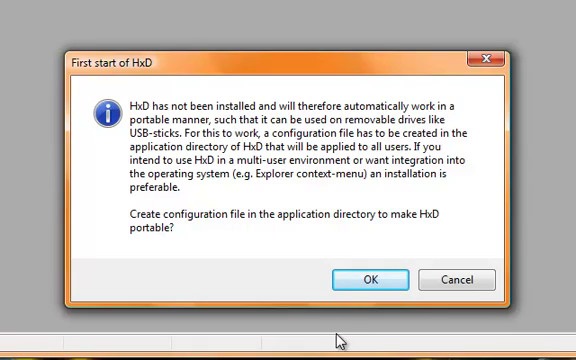
# Dismiss HxD's first-start prompt and browse Removable Disk E: > PS3 > SAVEDATA > BLUS30072-AUTO-
pyautogui.click(367, 280)
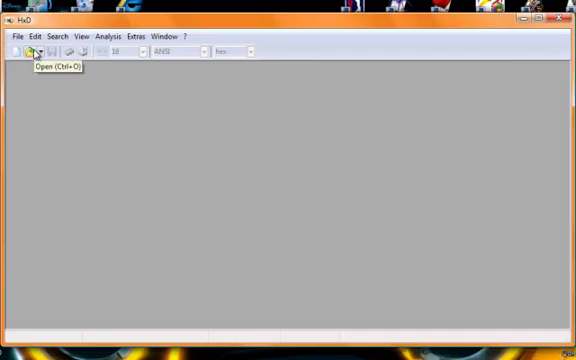
pyautogui.click(31, 52)
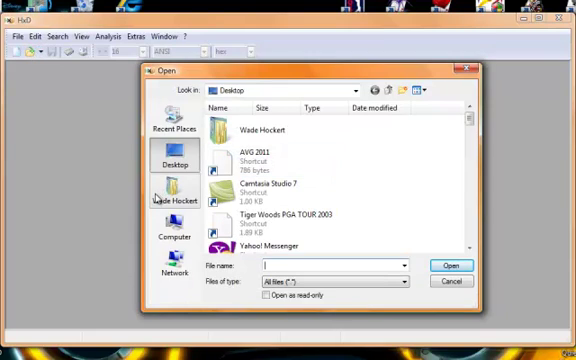
pyautogui.click(280, 190)
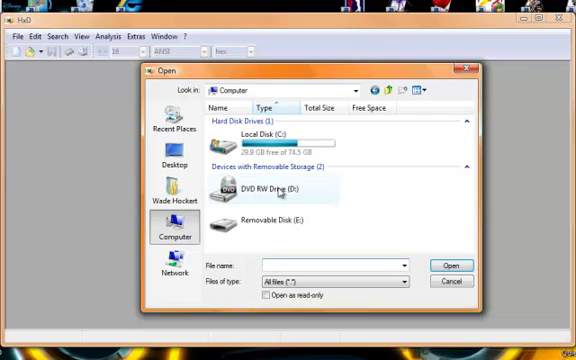
pyautogui.doubleClick(270, 217)
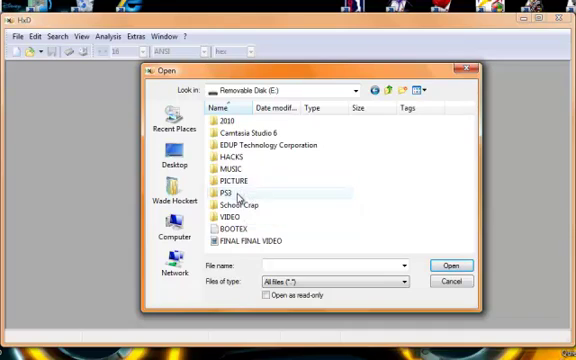
pyautogui.doubleClick(245, 194)
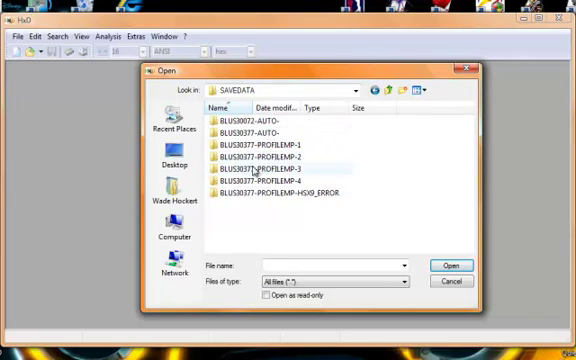
pyautogui.moveTo(258, 130)
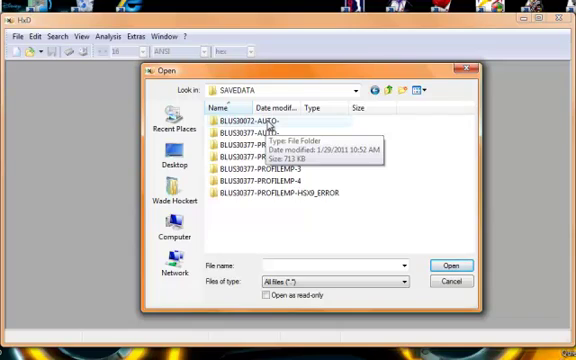
pyautogui.doubleClick(255, 128)
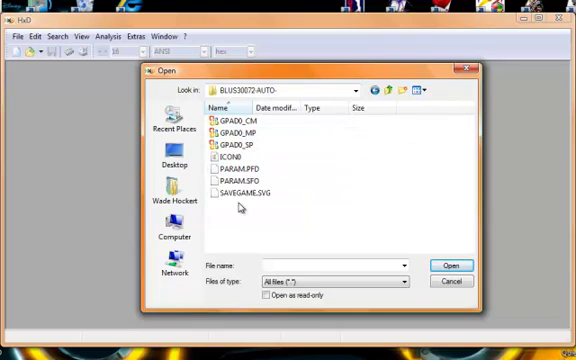
pyautogui.moveTo(228, 133)
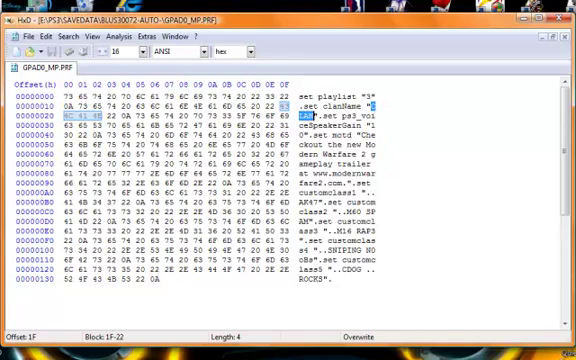
# Open the Windows Start menu to search for another program
pyautogui.click(10, 351)
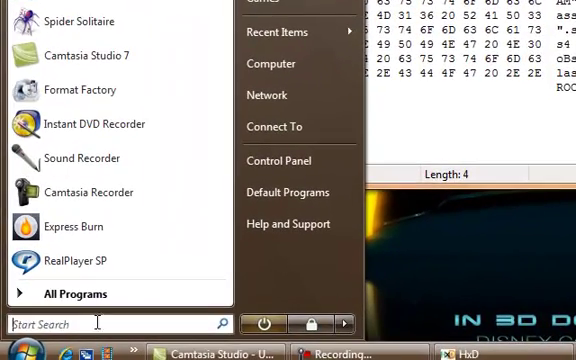
# Open Character Map via 'charmap' and select symbols such as © and Đ for the clan tag
pyautogui.write('c')
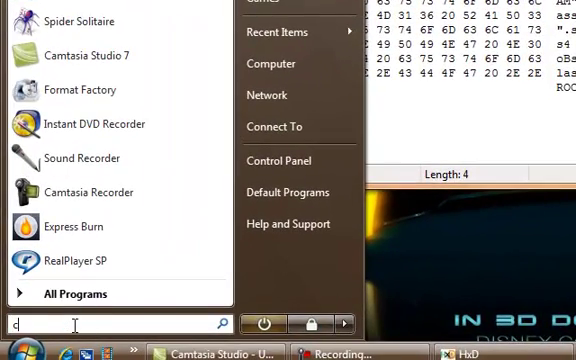
pyautogui.write('harmap')
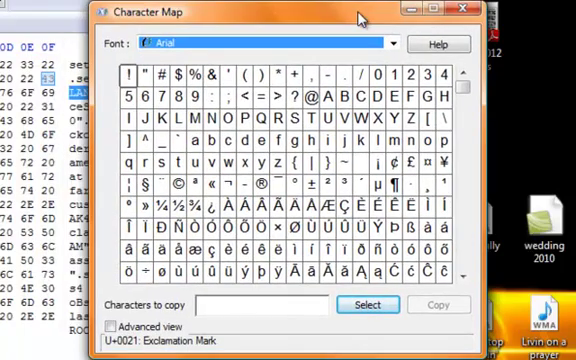
pyautogui.moveTo(176, 186)
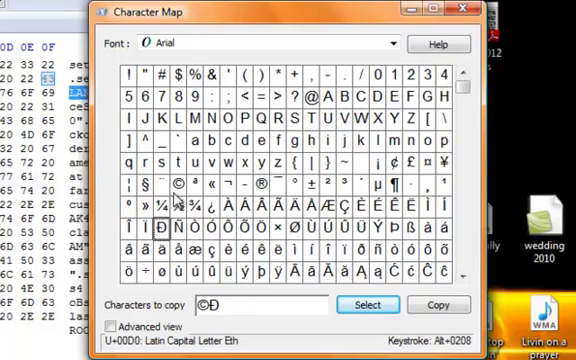
pyautogui.moveTo(330, 290)
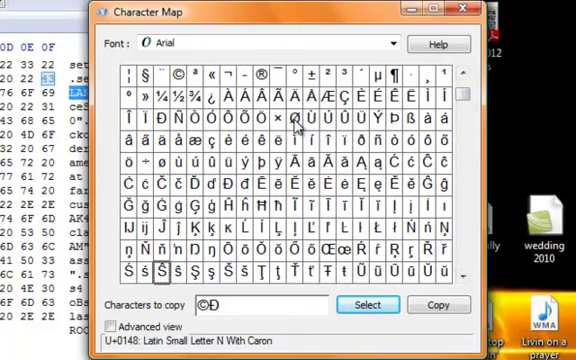
pyautogui.click(295, 118)
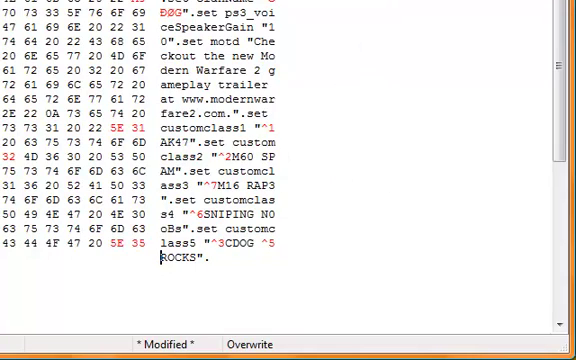
# Scroll to the top of GPAD0_MP.PRF and open HxD's File menu to exit
pyautogui.scroll(3)
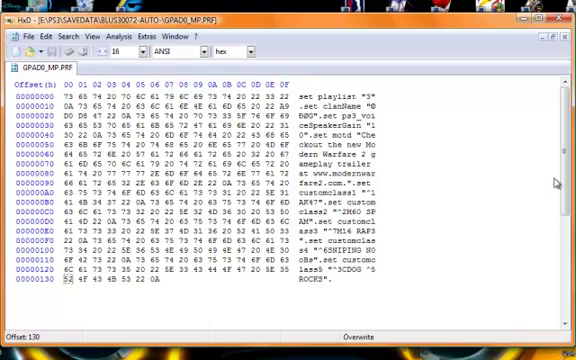
pyautogui.moveTo(28, 48)
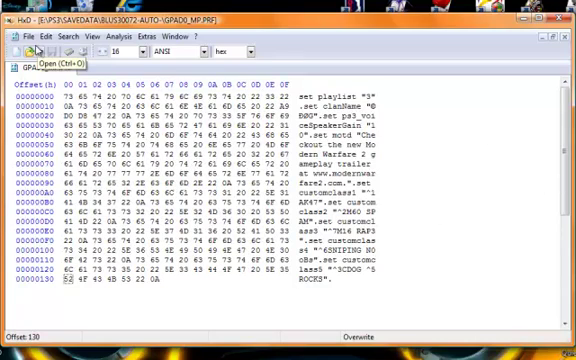
pyautogui.click(38, 35)
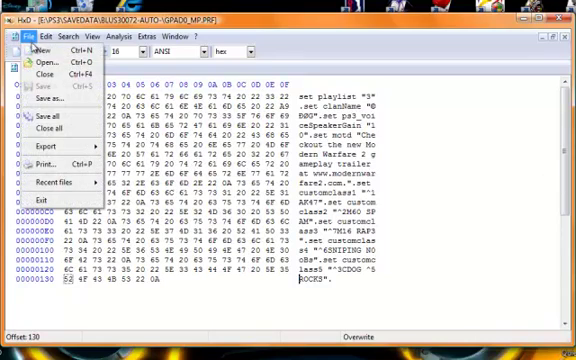
pyautogui.moveTo(50, 117)
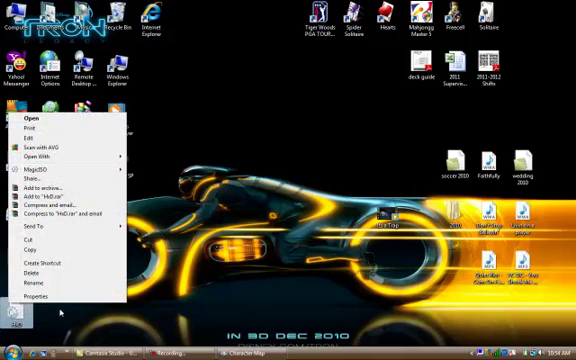
# Delete the HxD settings file from the desktop into the Recycle Bin
pyautogui.click(30, 272)
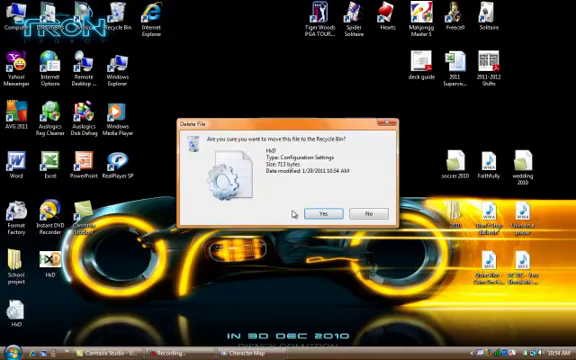
pyautogui.click(321, 214)
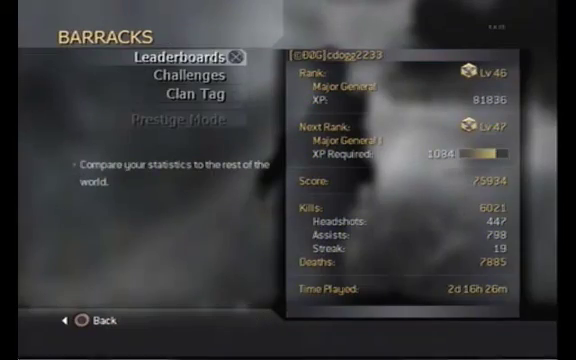
# Open the Clan Tag editor to view the ©ĐØG tag
pyautogui.click(194, 96)
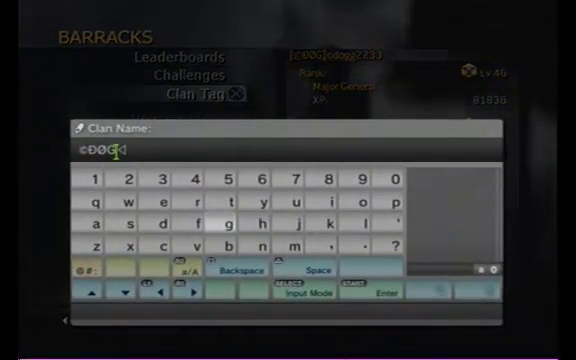